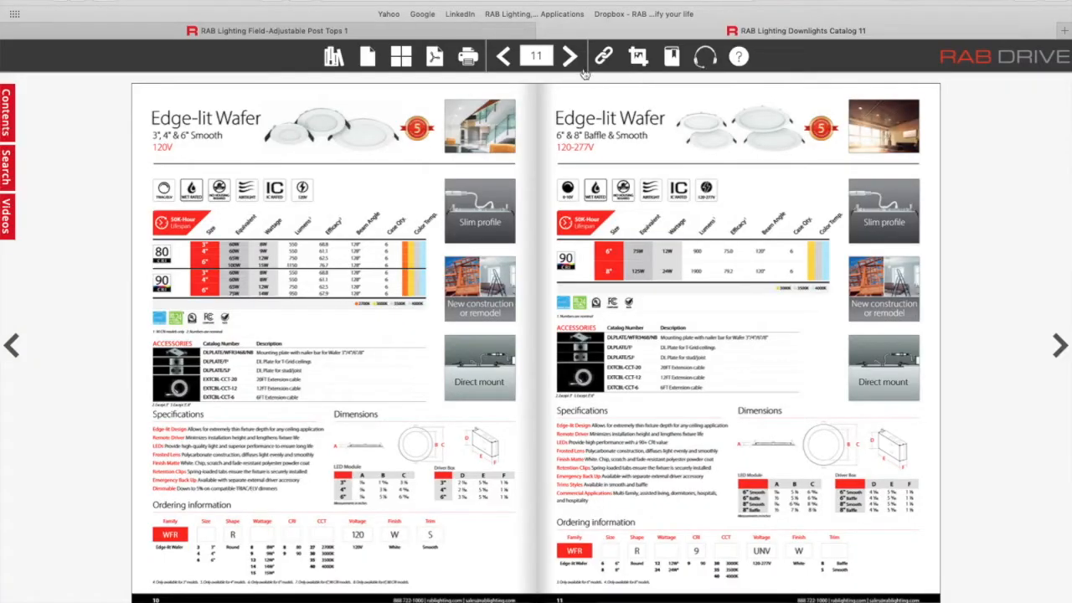
Advance the Downlights catalog from page 11 to the pages 12–13 Edge-lit/Deep Regress Wafer spread.
left_click(569, 56)
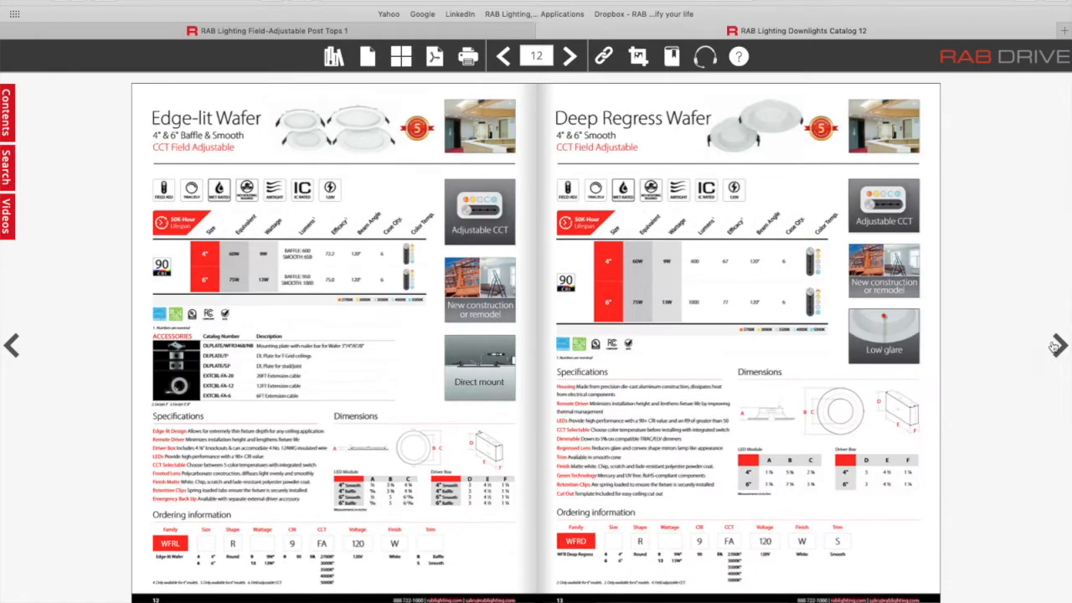